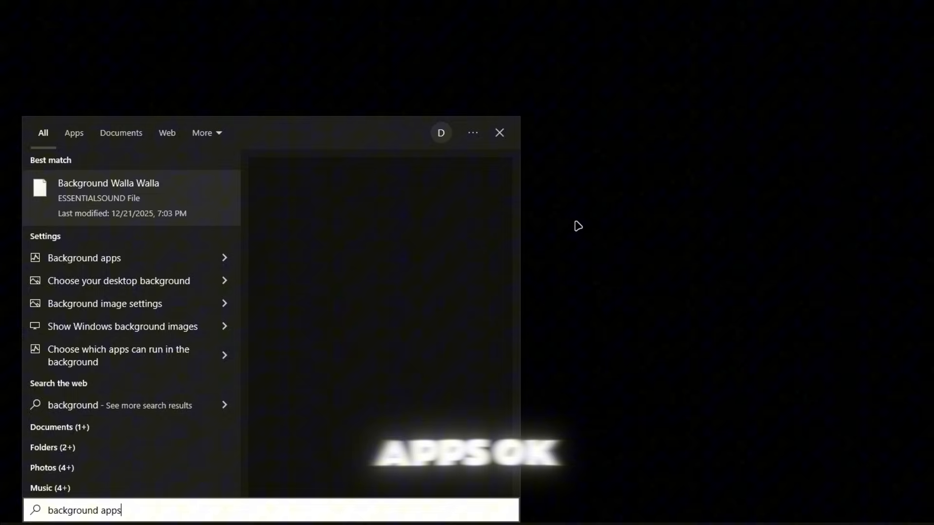
Step: Open Background apps and check every listed app, including Xbox Console Companion, is switched off
click(84, 257)
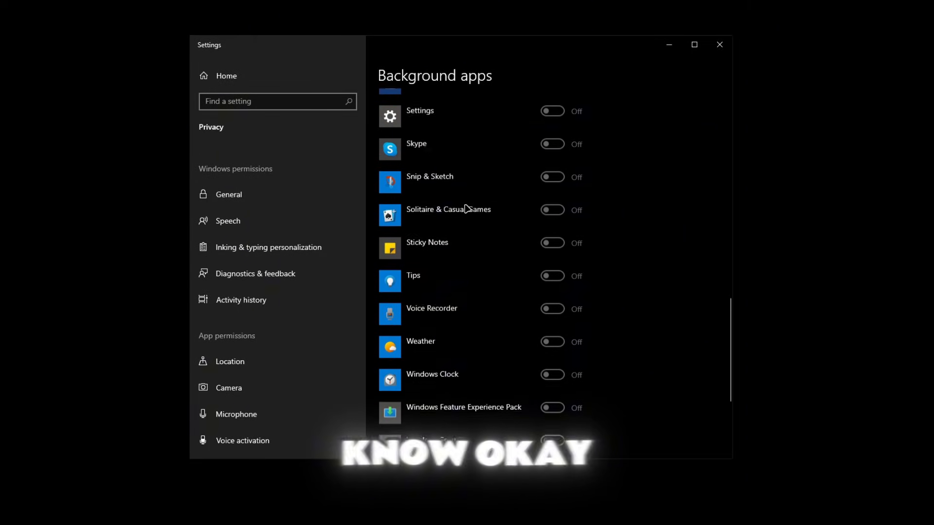
scroll(down, 3)
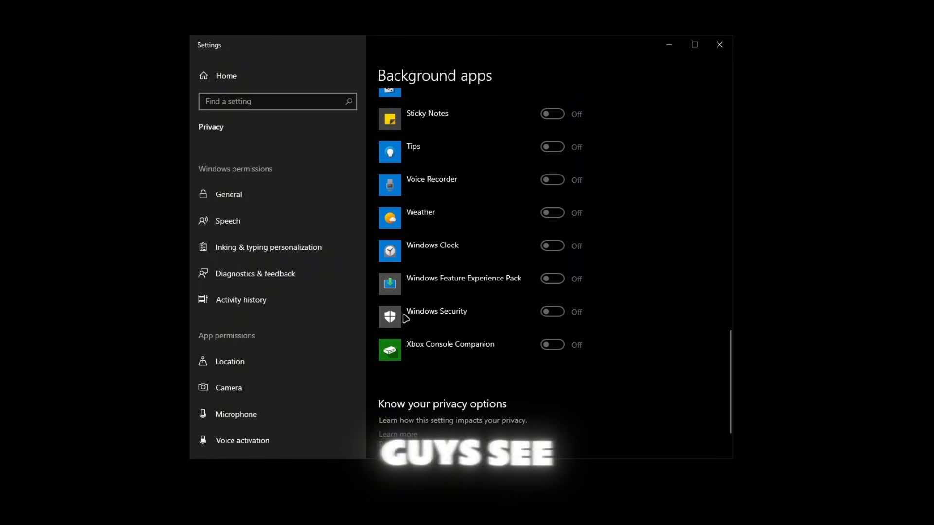
mouse_move(470, 319)
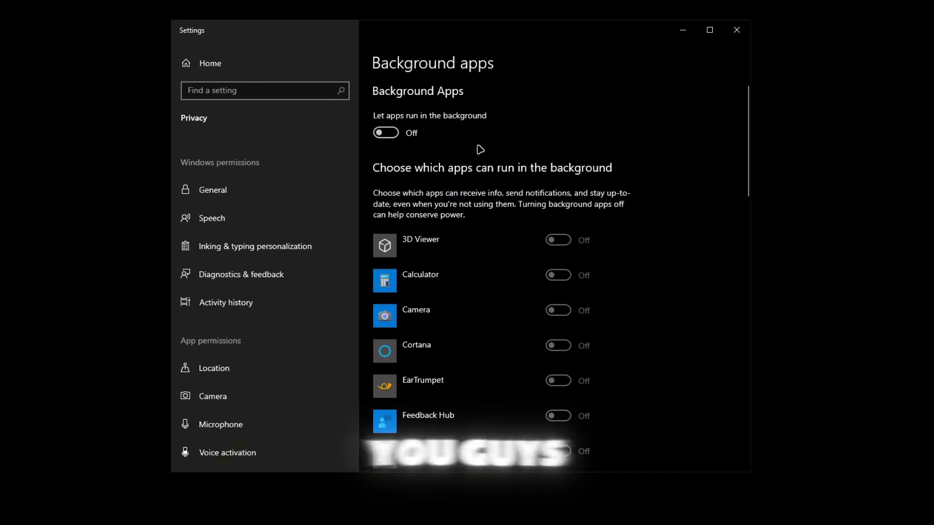
Step: Search Settings for 'game mod' to reach the Game Mode page with Game Mode on
text(game mod)
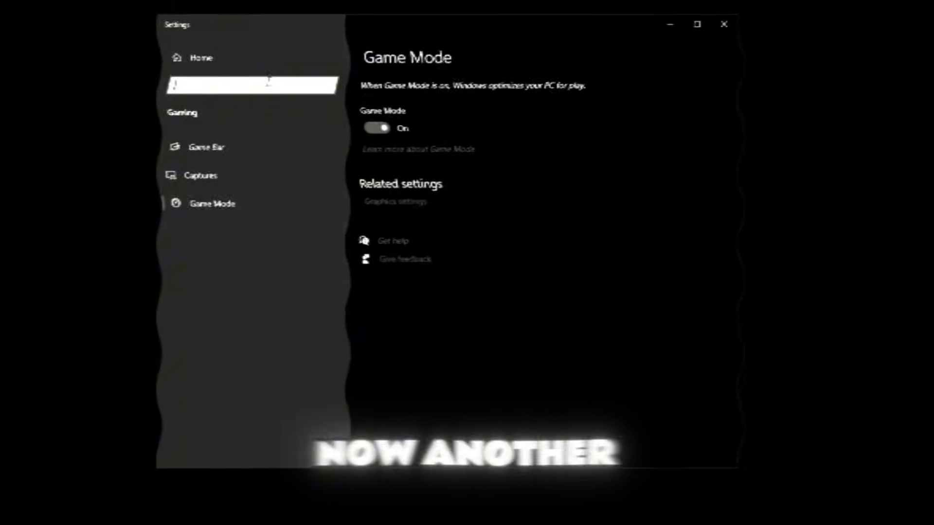
Step: Search 'graphics' and open Graphics settings, leaving hardware-accelerated GPU scheduling off
text(graphics)
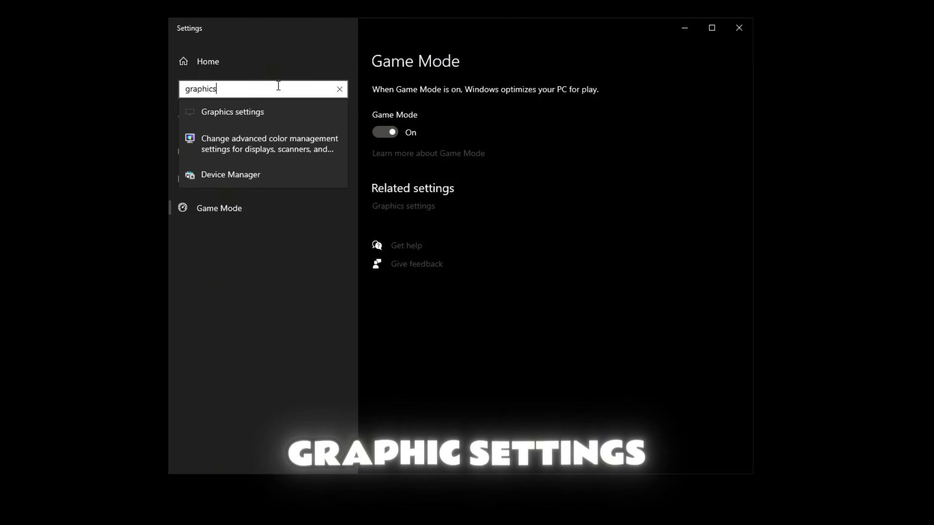
click(231, 111)
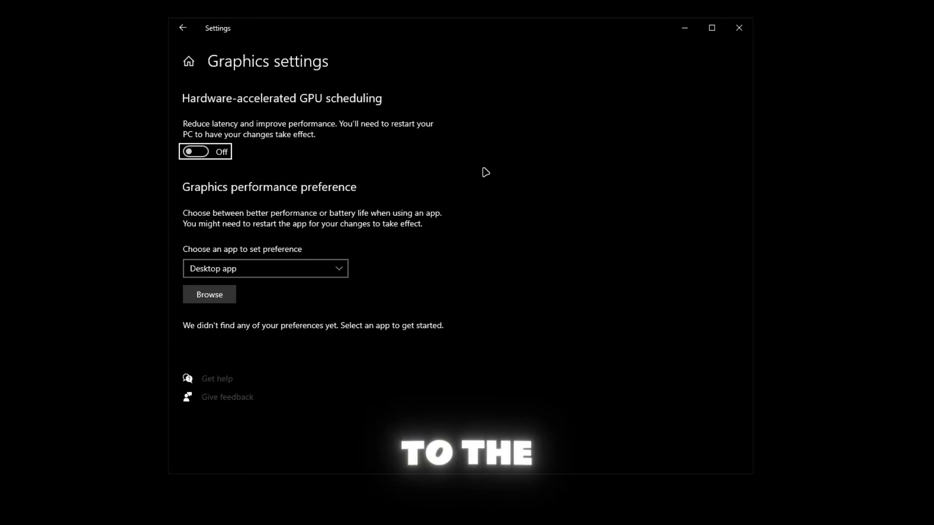
mouse_move(239, 72)
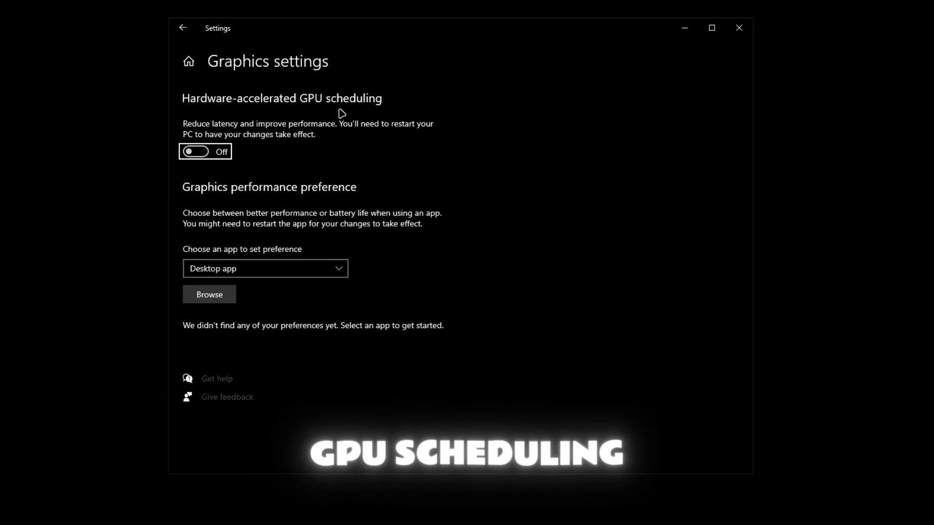
mouse_move(226, 139)
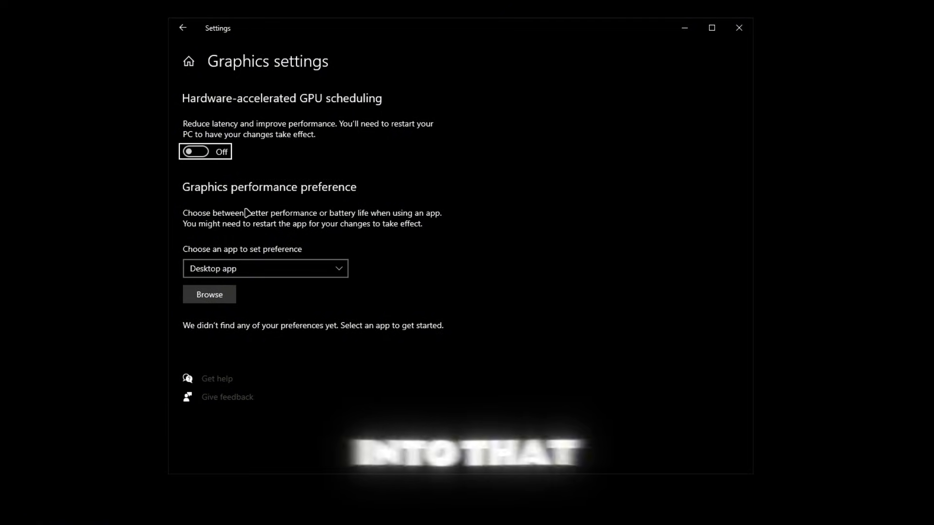
Step: Turn Storage Sense on and review its temporary-file and 30-day recycle bin cleanup options
click(8, 516)
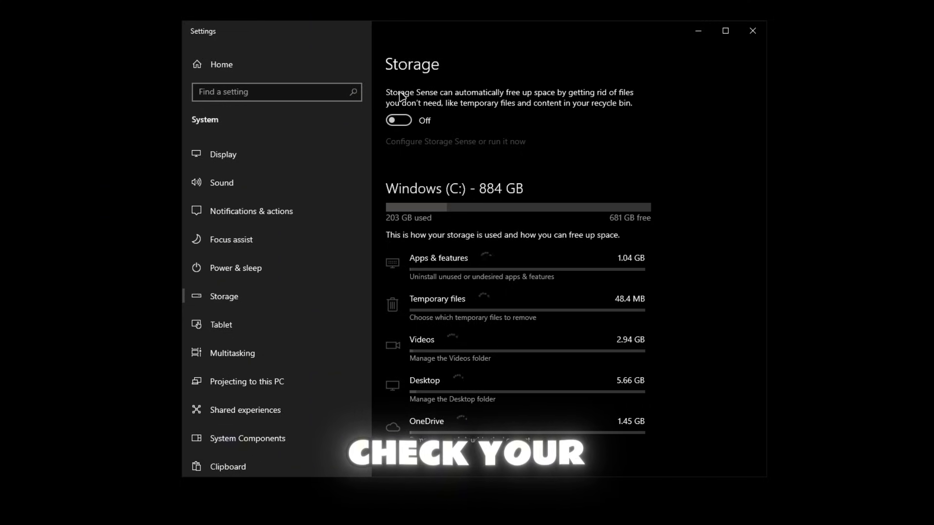
click(455, 141)
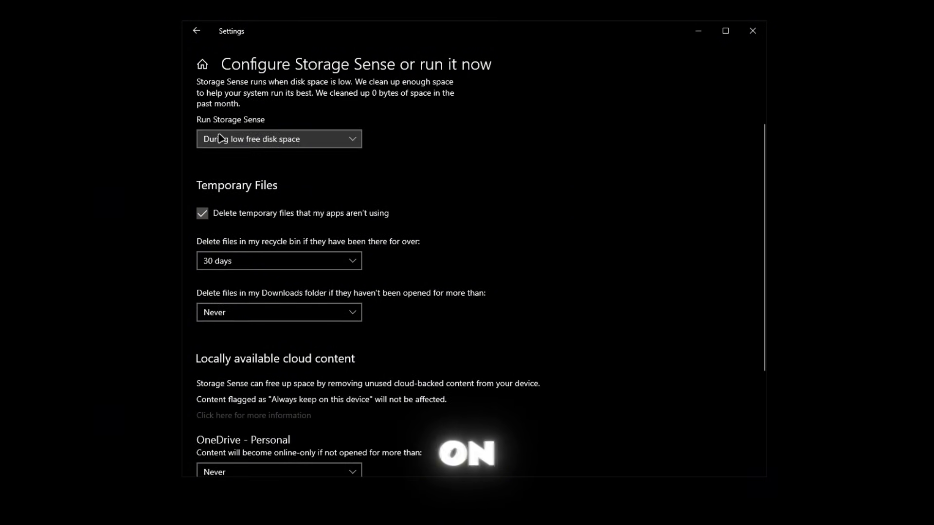
click(278, 138)
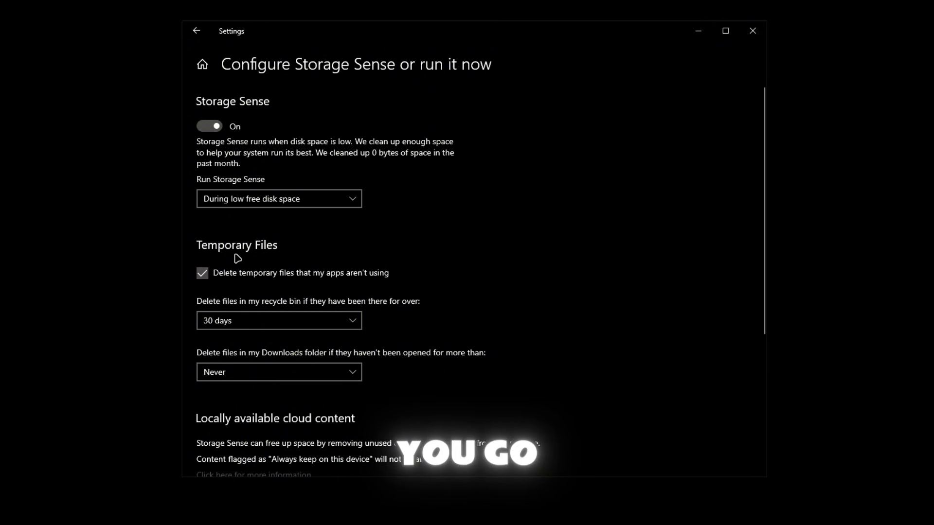
scroll(down, 3)
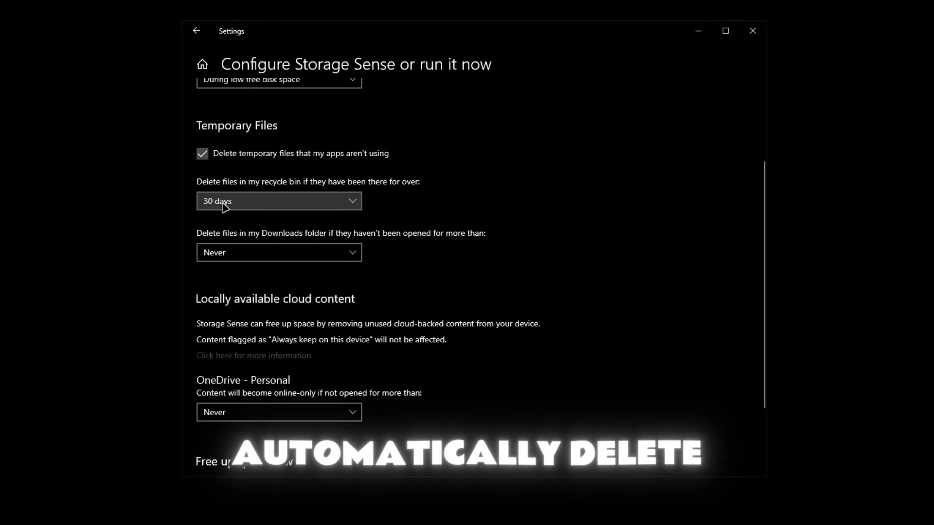
mouse_move(425, 218)
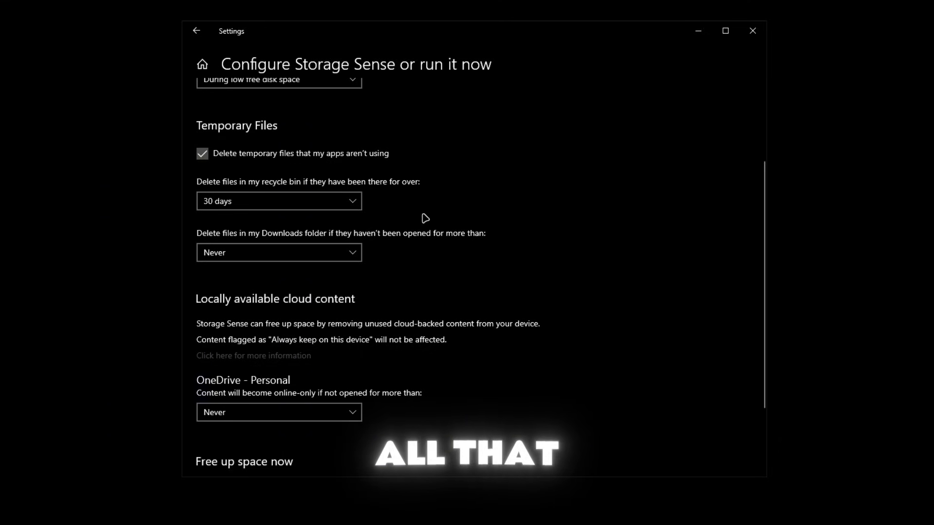
mouse_move(337, 232)
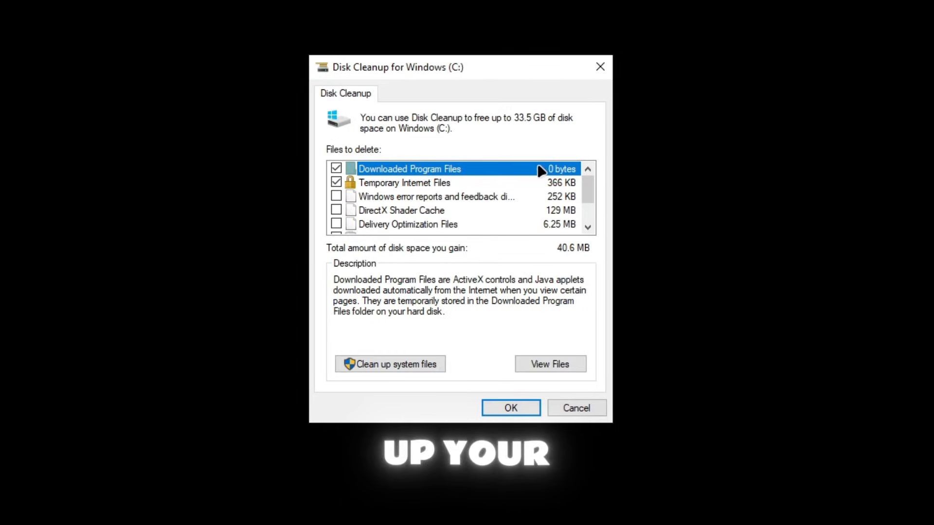
mouse_move(408, 68)
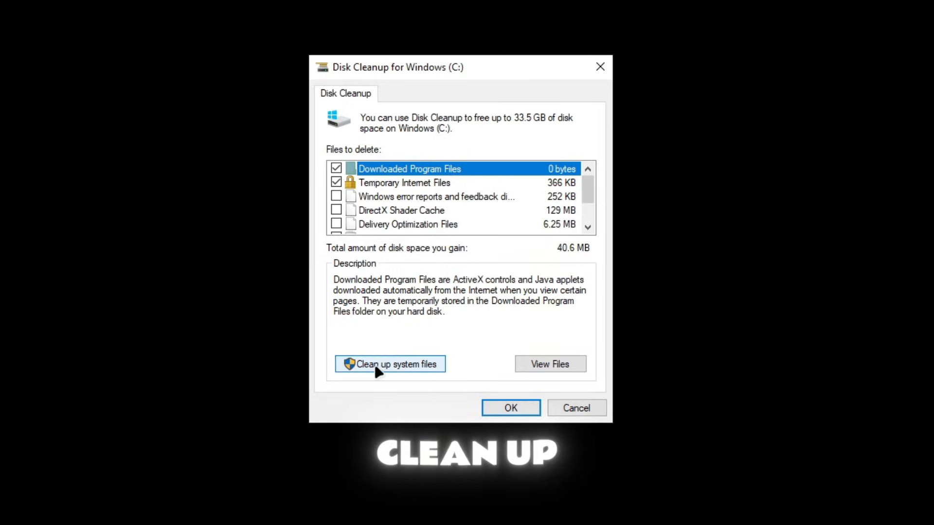
Step: Scan system files in Disk Cleanup, review the 33.5 GB of categories, and view More Options
click(389, 363)
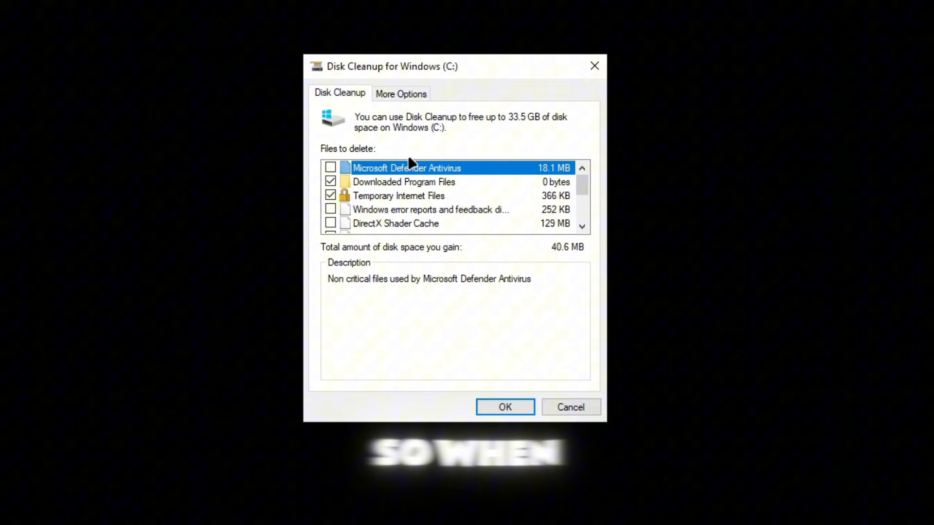
scroll(down, 3)
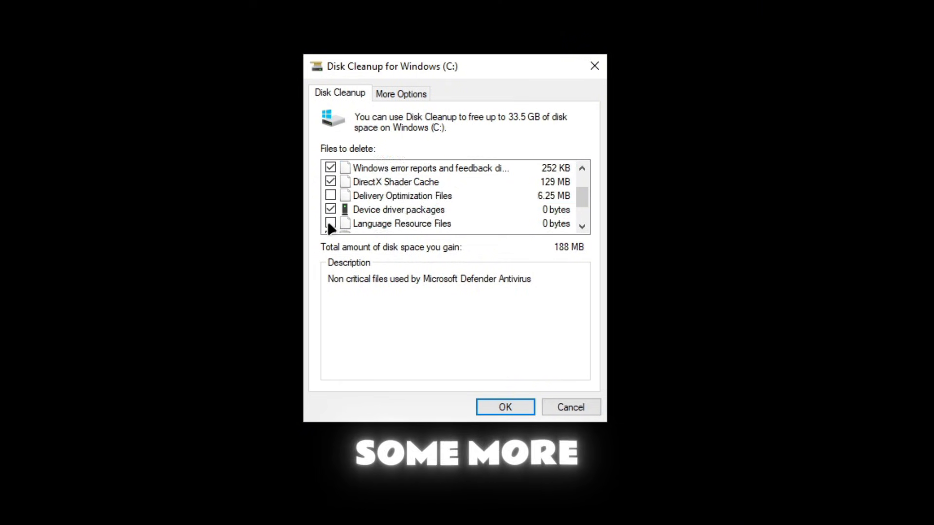
scroll(down, 3)
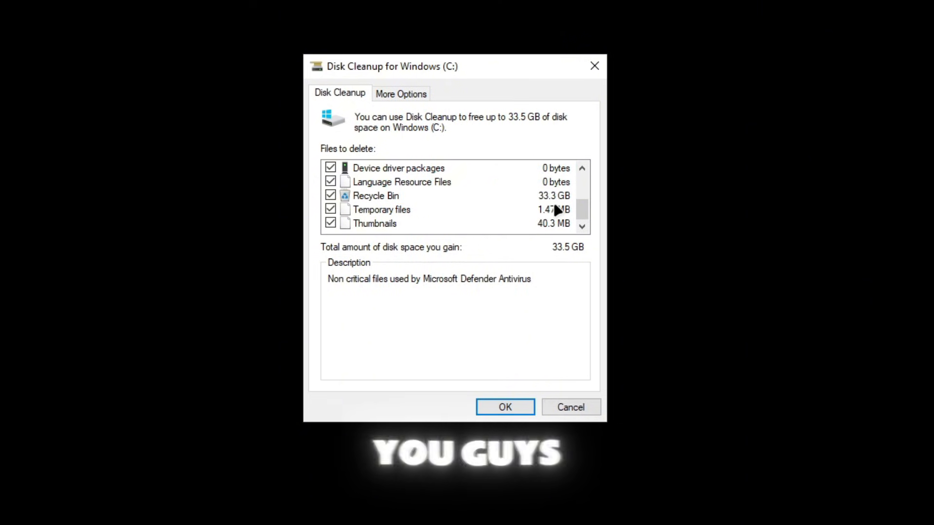
mouse_move(564, 256)
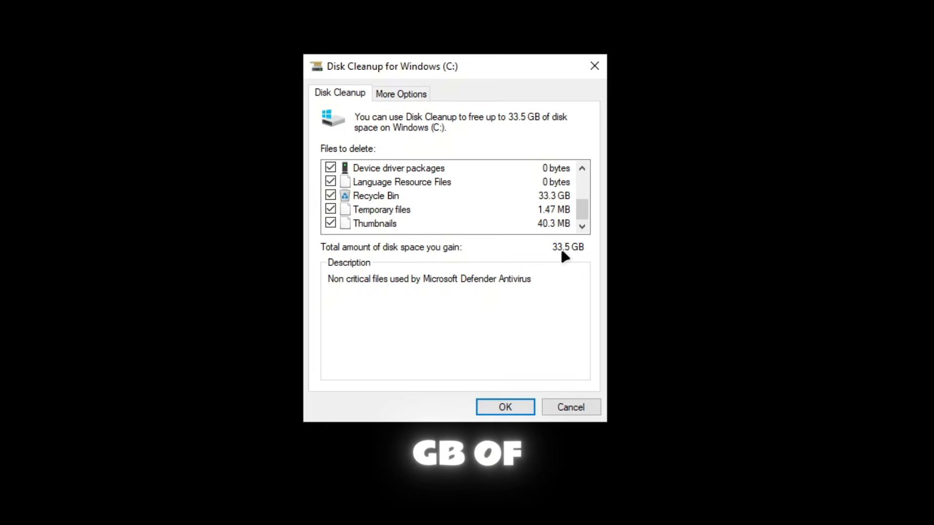
click(401, 93)
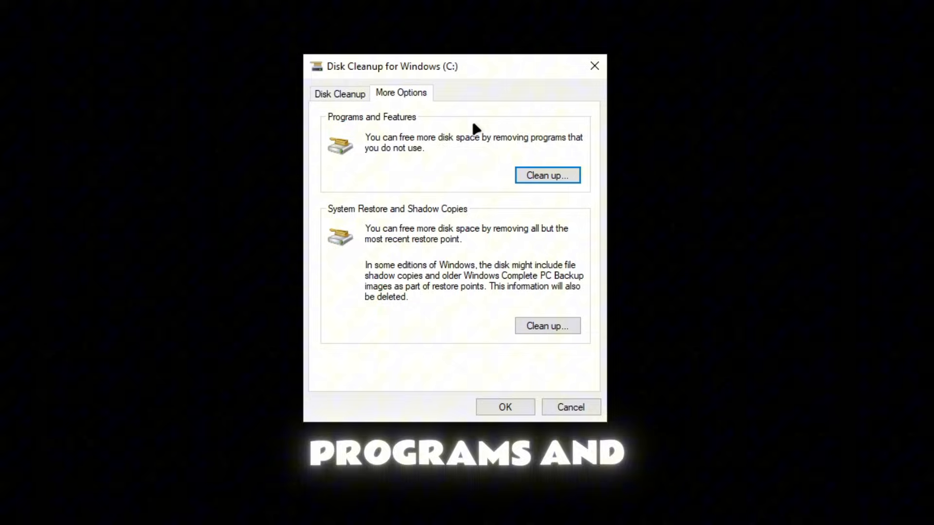
mouse_move(492, 220)
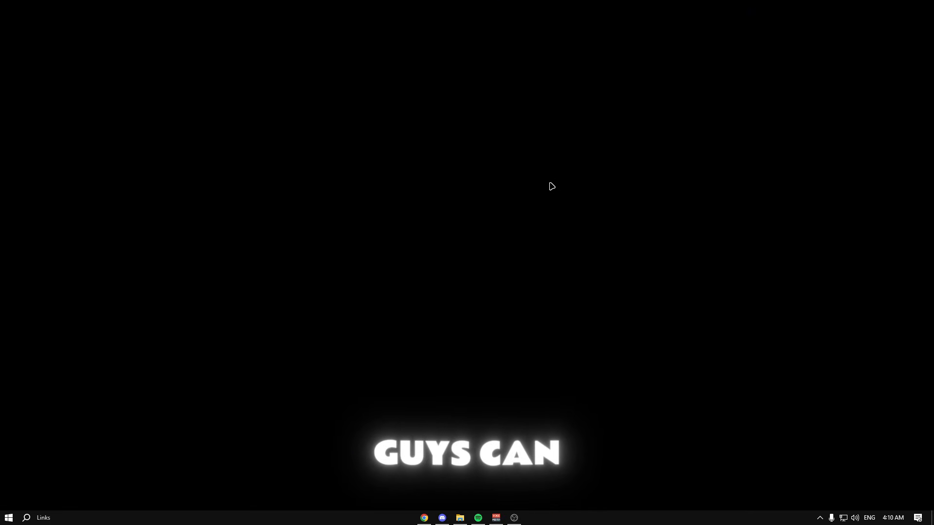
Step: Search 'power', open Power & sleep, then Control Panel's Additional power settings
text(power)
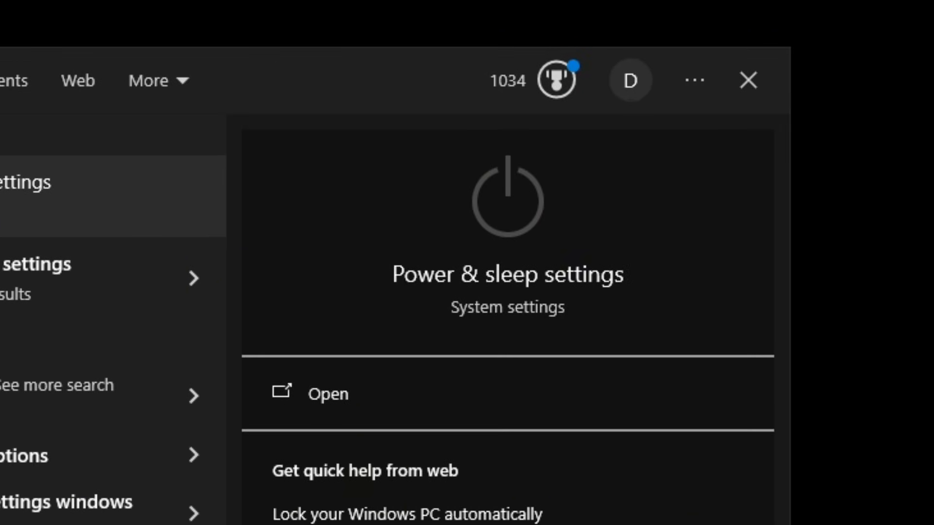
click(327, 393)
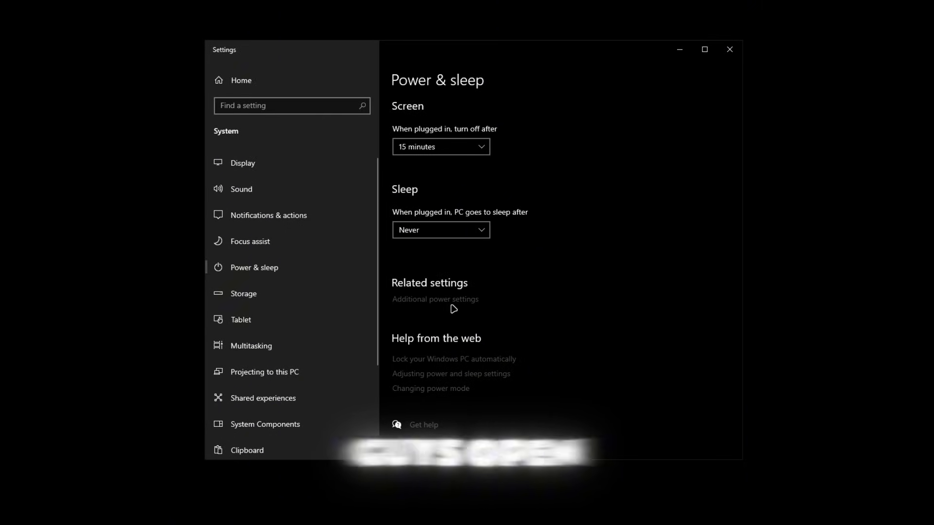
click(435, 299)
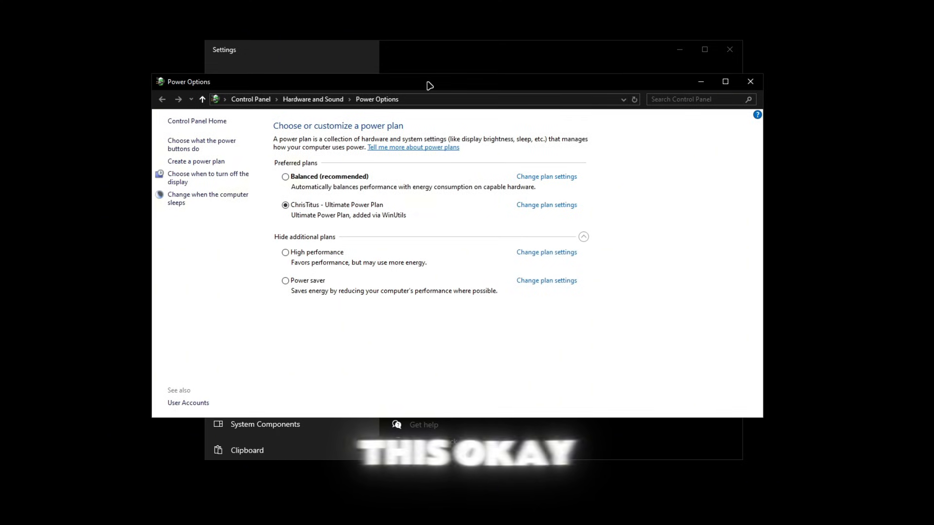
mouse_move(308, 247)
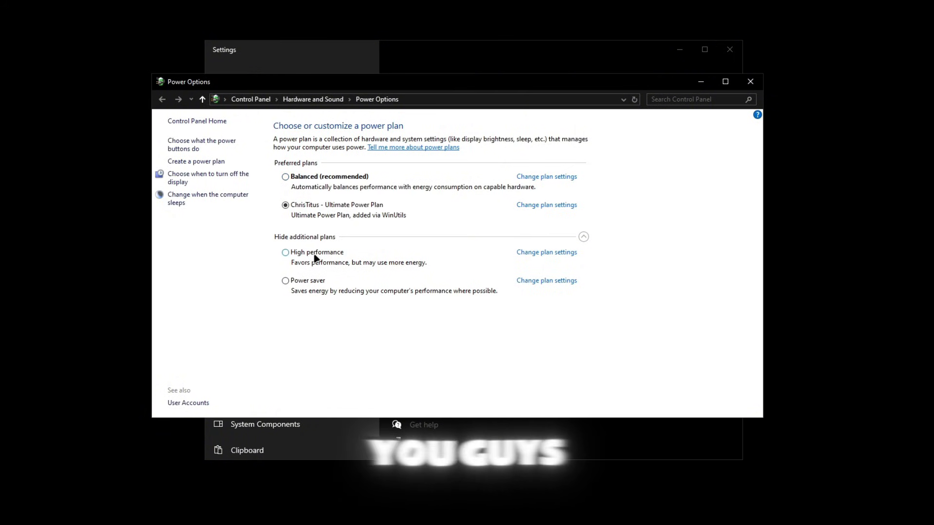
mouse_move(315, 258)
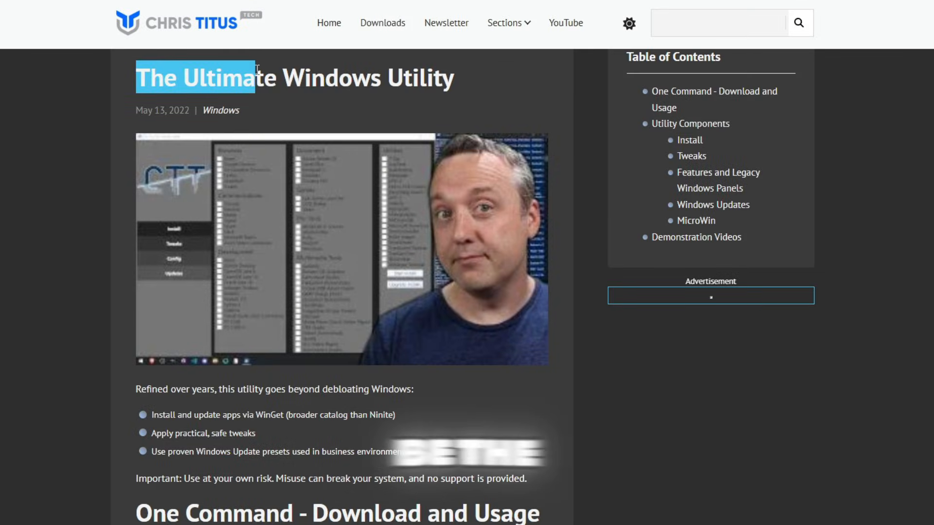
Step: Scroll the Chris Titus Tech page to the WinUtil launch command
scroll(down, 3)
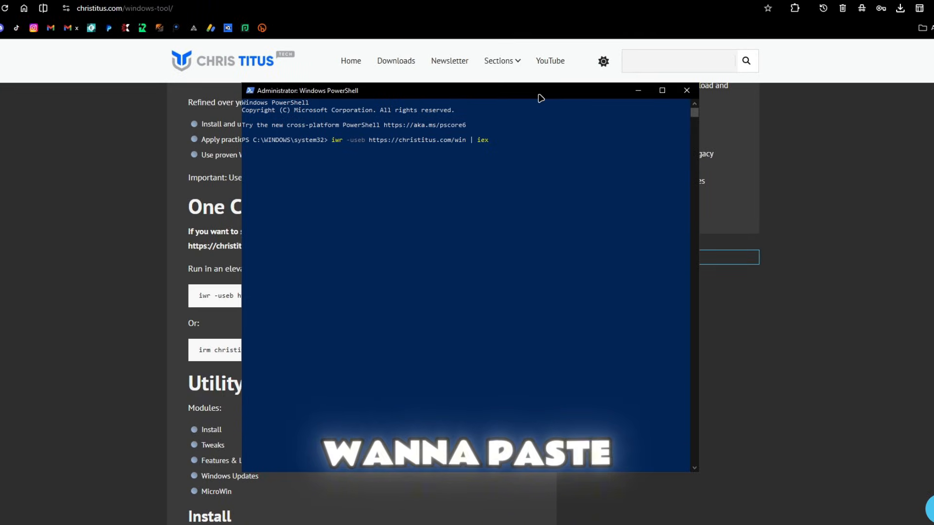
mouse_move(453, 142)
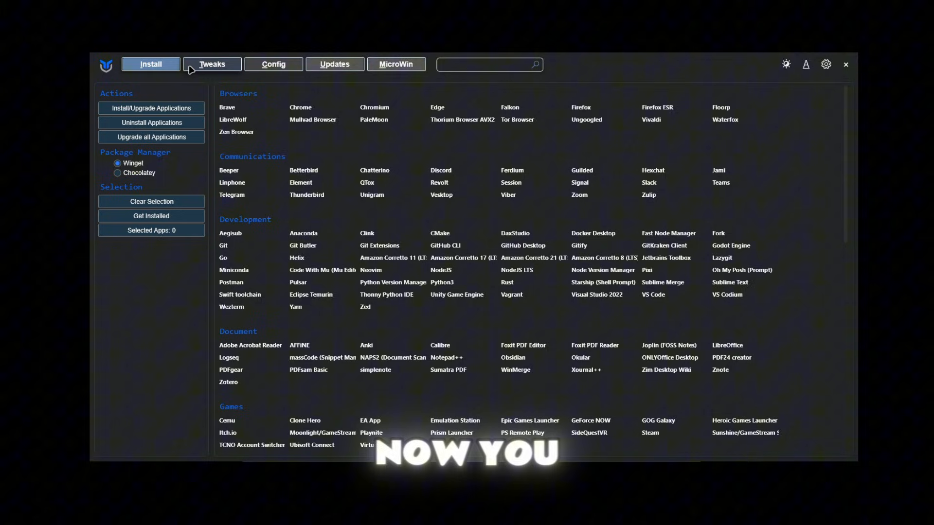
Step: In WinUtil's Tweaks, add and activate the Ultimate Performance power profile
click(212, 64)
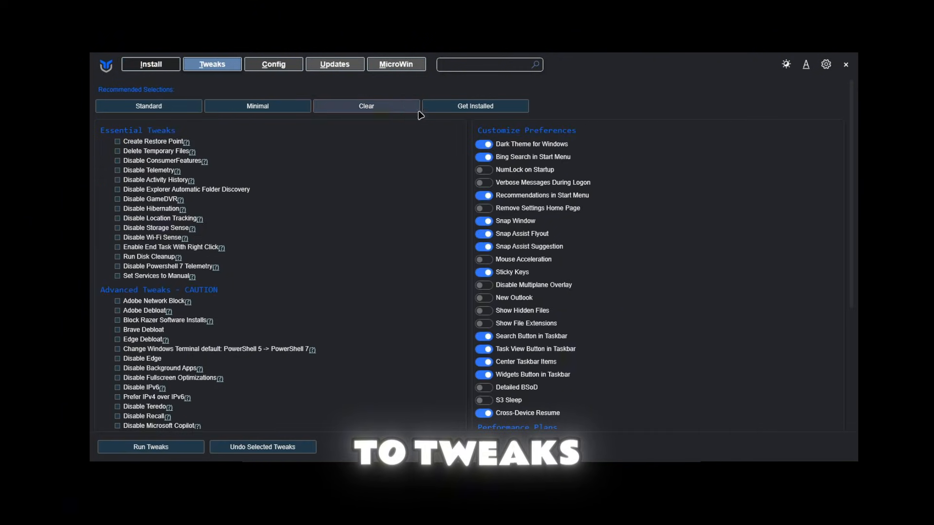
scroll(down, 3)
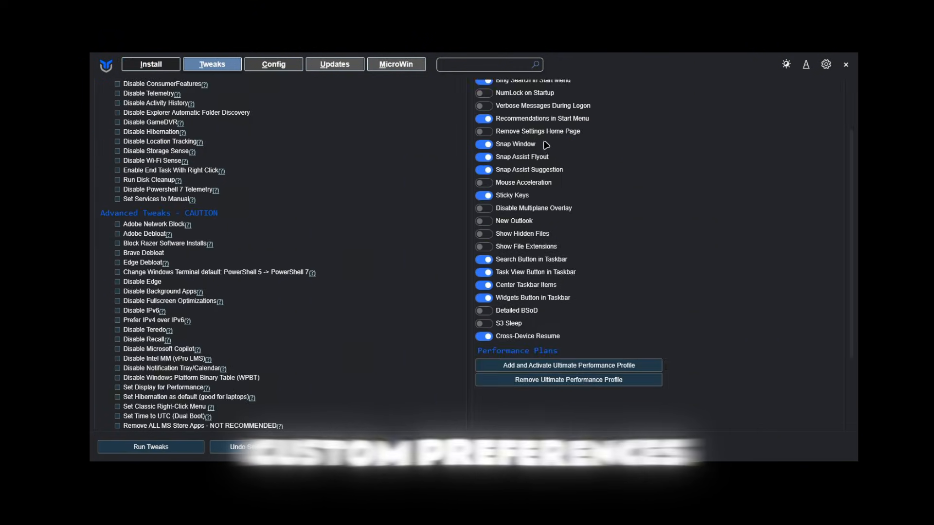
scroll(down, 3)
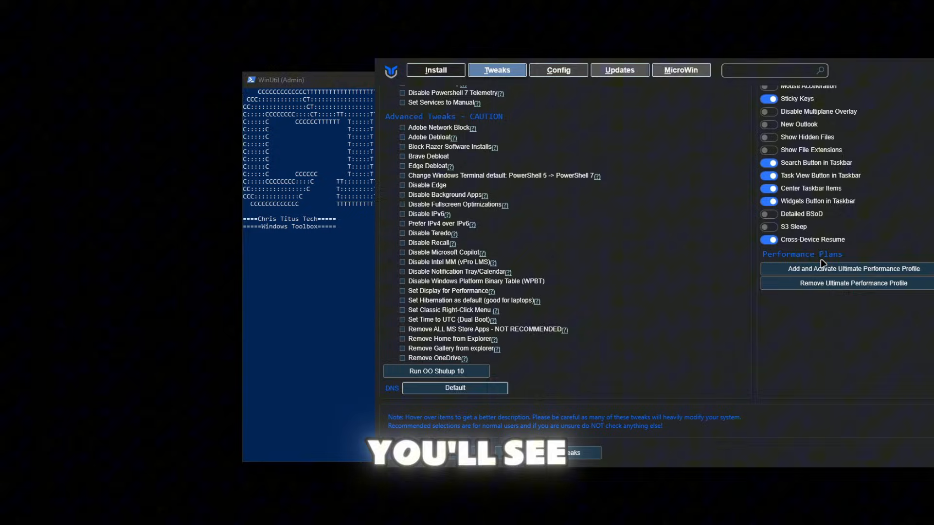
click(845, 269)
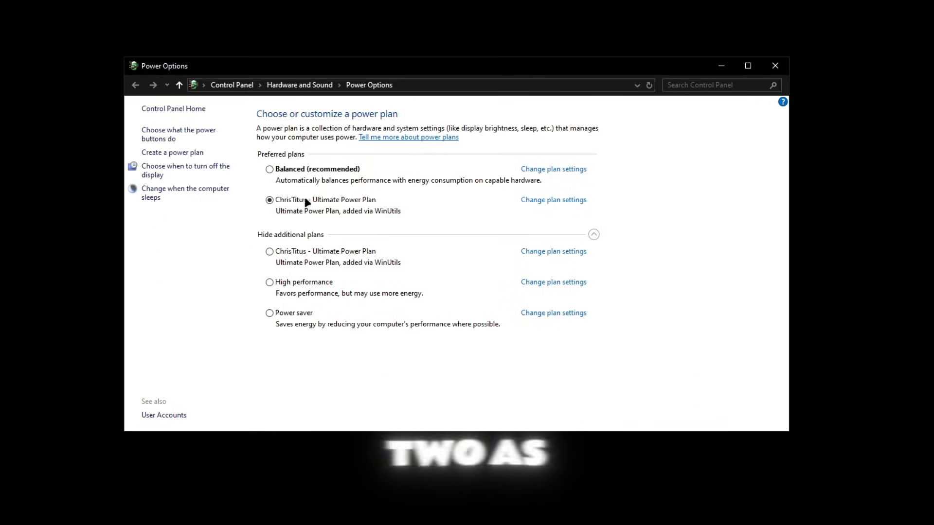
mouse_move(270, 251)
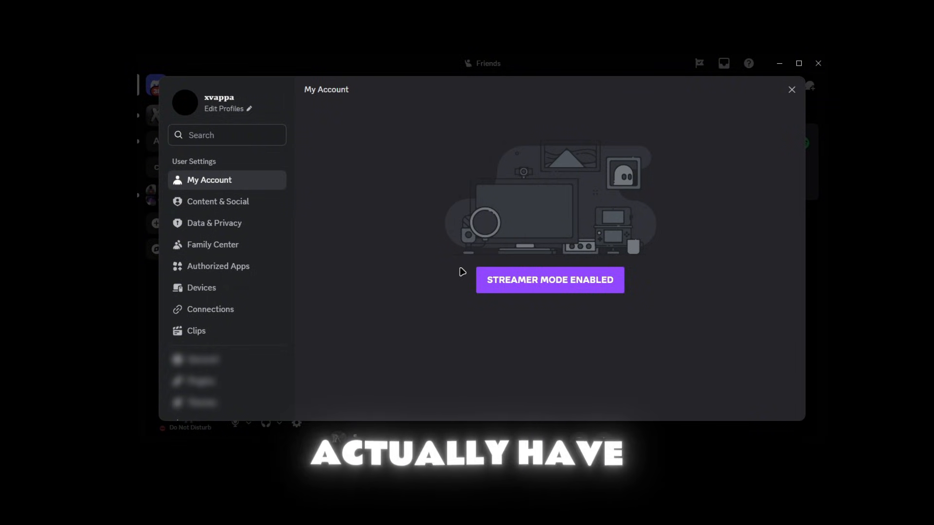
mouse_move(477, 159)
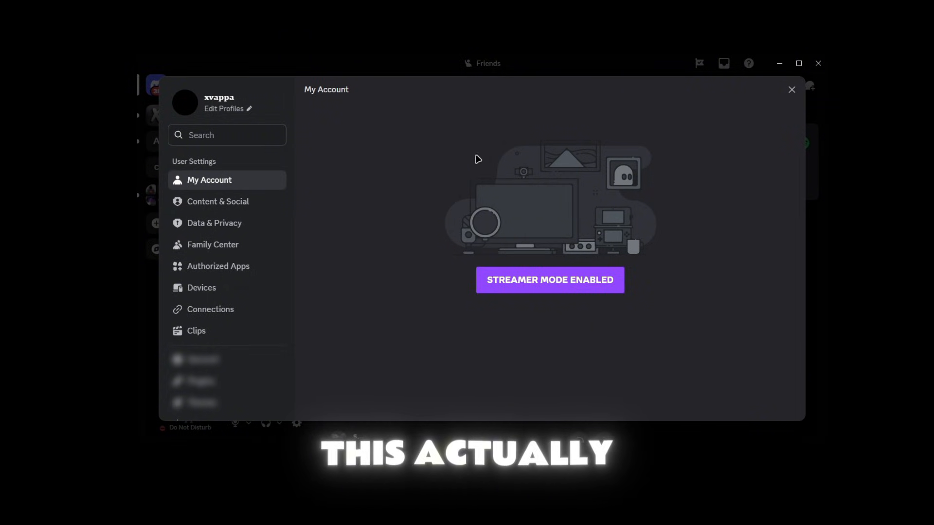
mouse_move(432, 233)
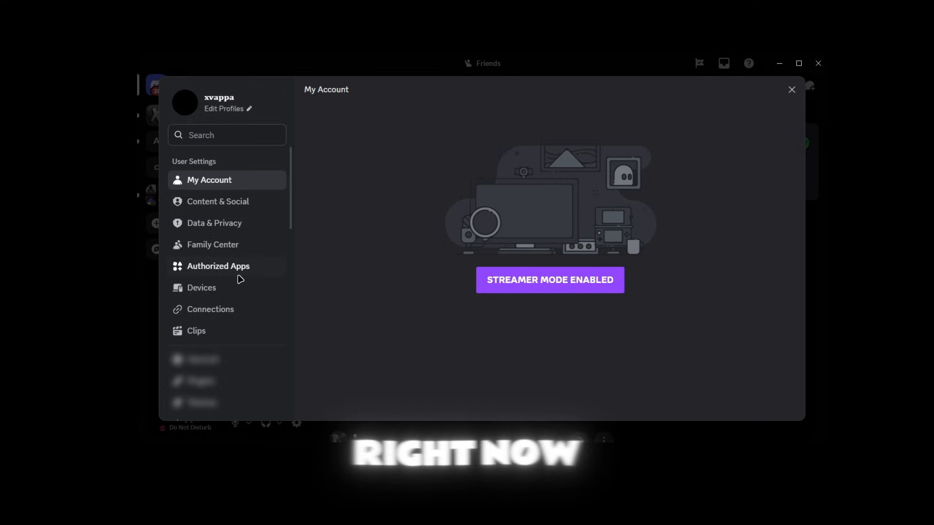
Step: Open Discord's Advanced settings showing Hardware Acceleration off and Developer Mode on
click(204, 302)
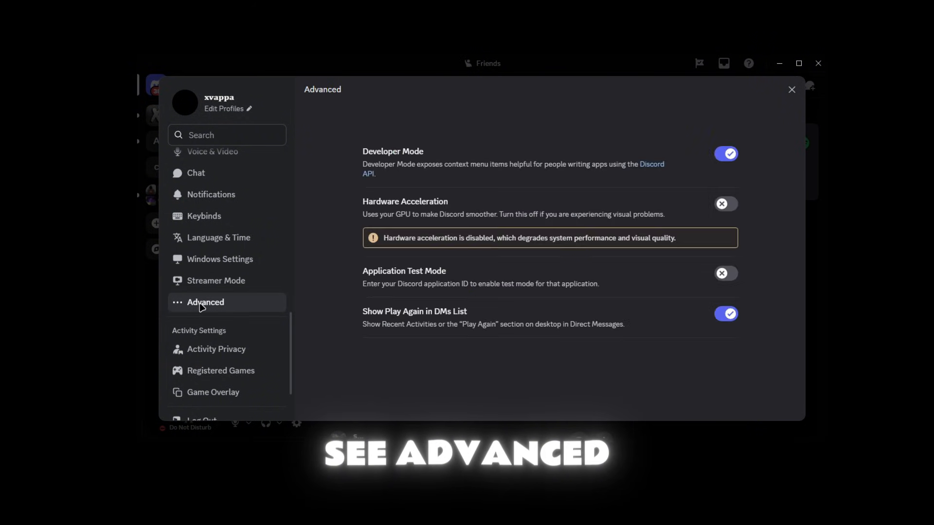
mouse_move(481, 208)
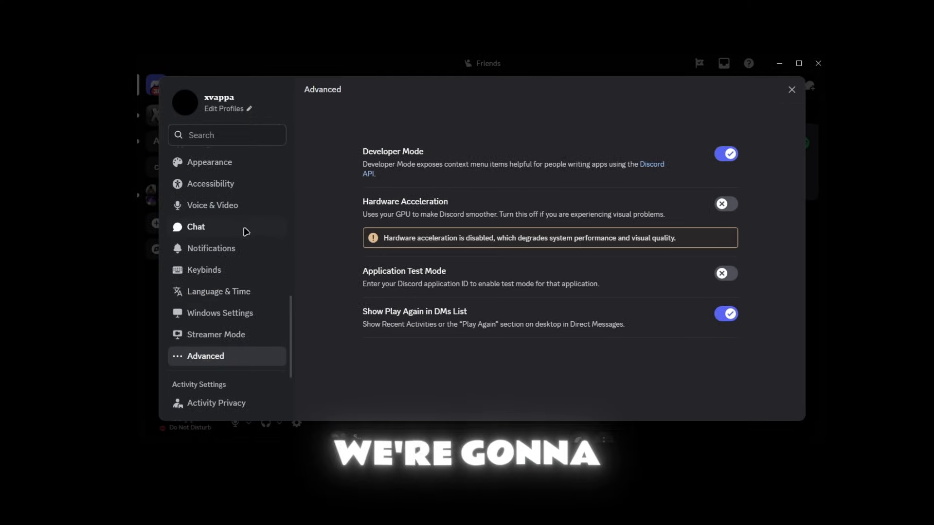
Step: Review Discord's Voice & Video debugging toggles, then its Windows startup and tray settings
click(212, 204)
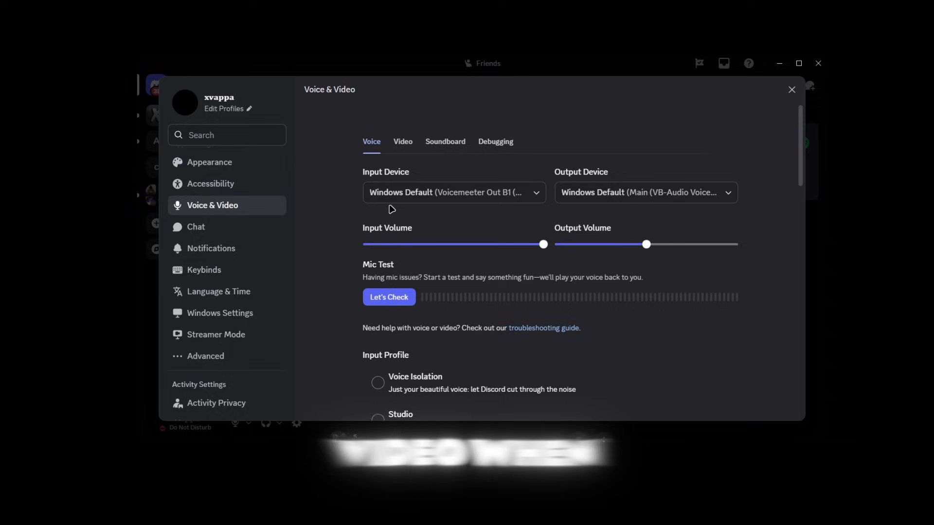
mouse_move(495, 142)
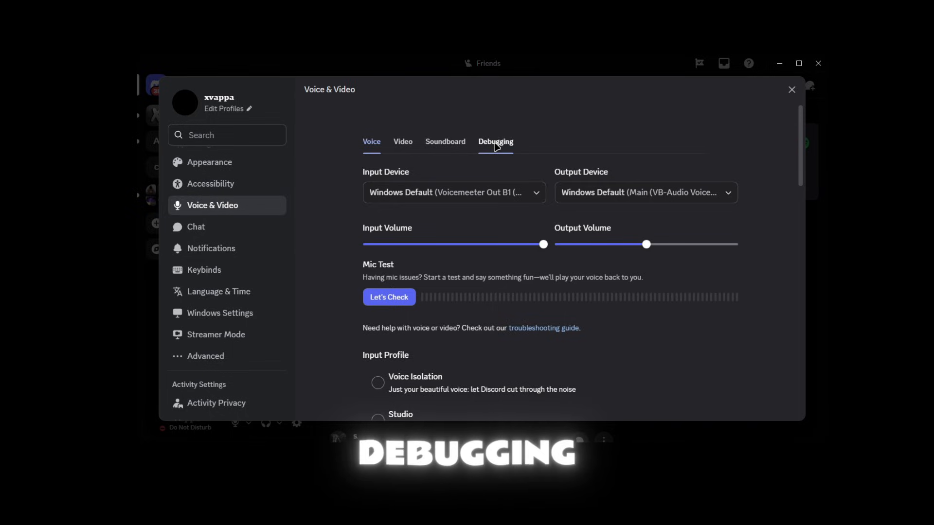
click(495, 142)
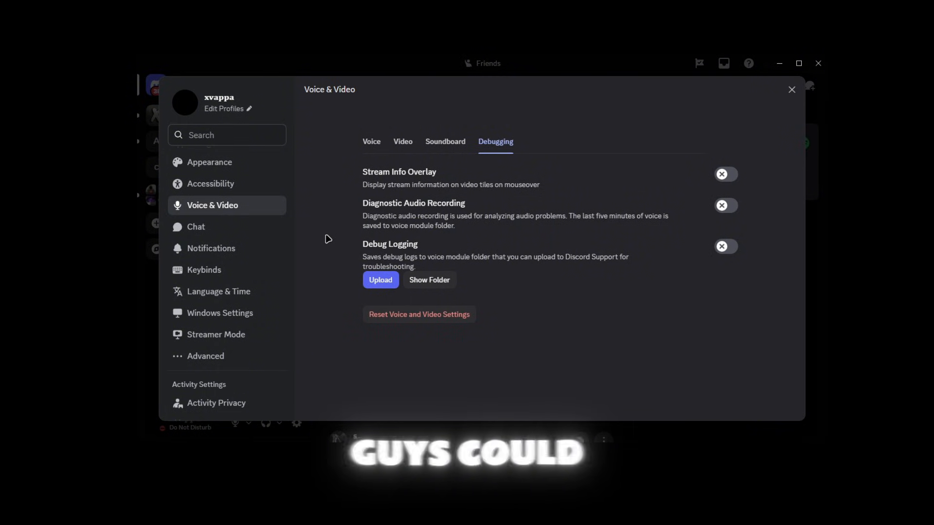
click(219, 313)
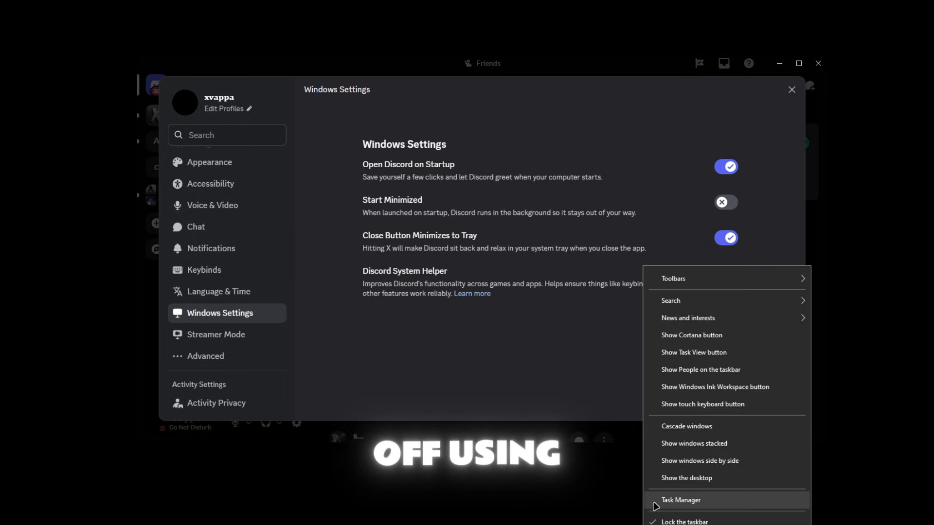
Step: Review Discord's startup toggles, then launch Task Manager from the taskbar menu
click(399, 175)
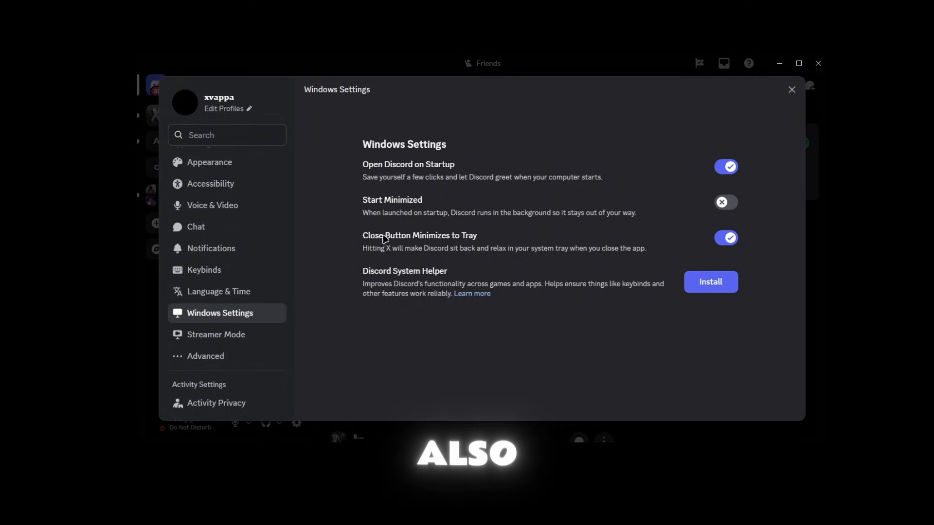
mouse_move(392, 281)
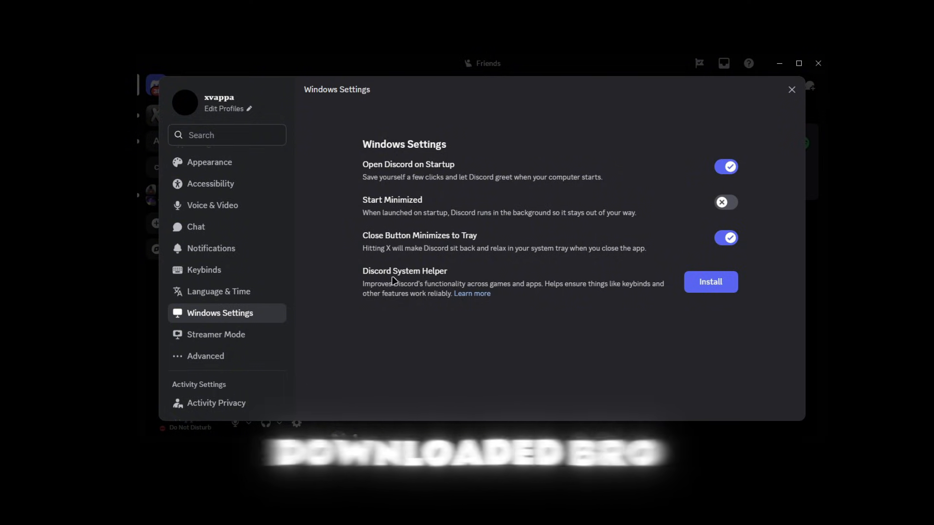